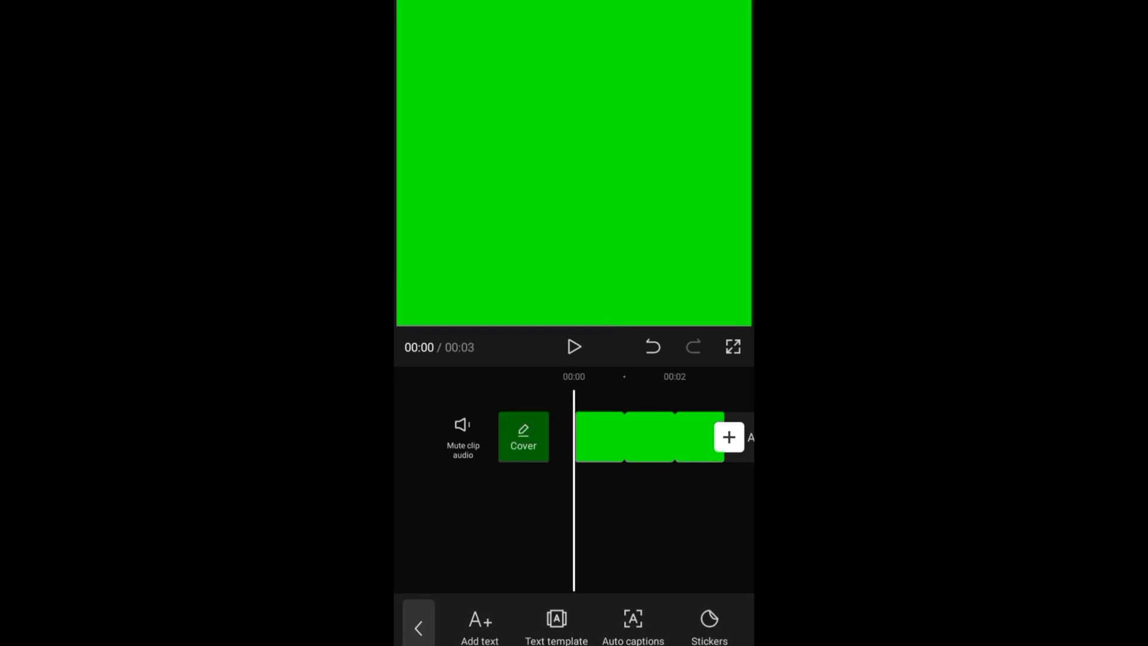
Step: Add a text layer and type 'watermark' into it
{"action": "left_click", "coordinate": [479, 626]}
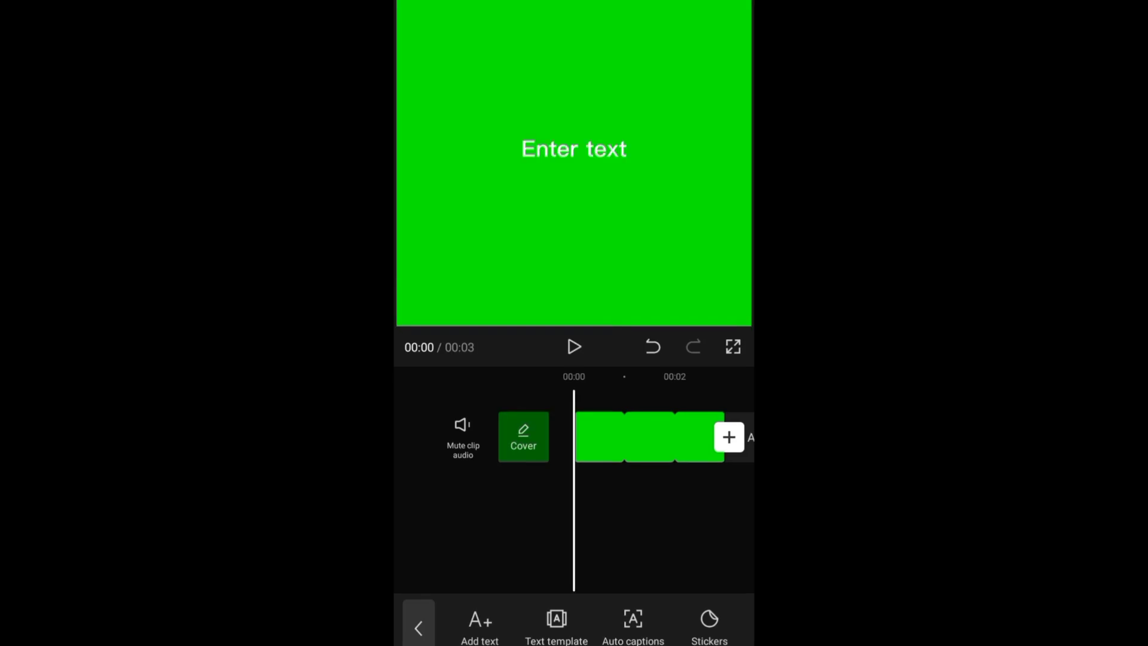
{"action": "left_click", "coordinate": [478, 626]}
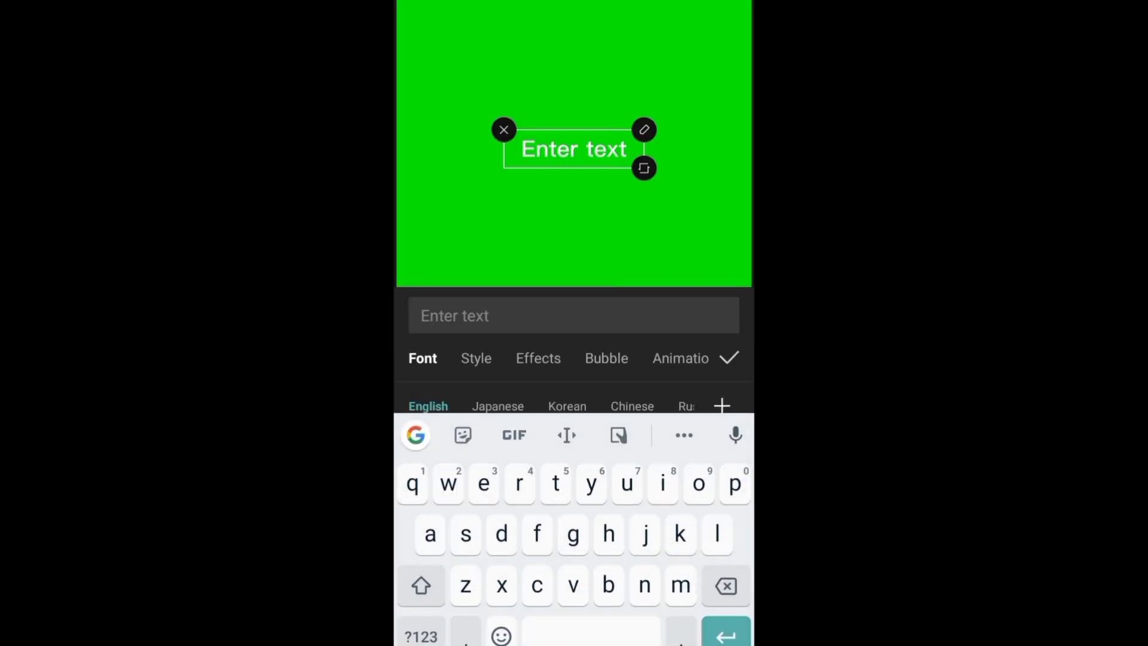
{"action": "type", "text": "watermark"}
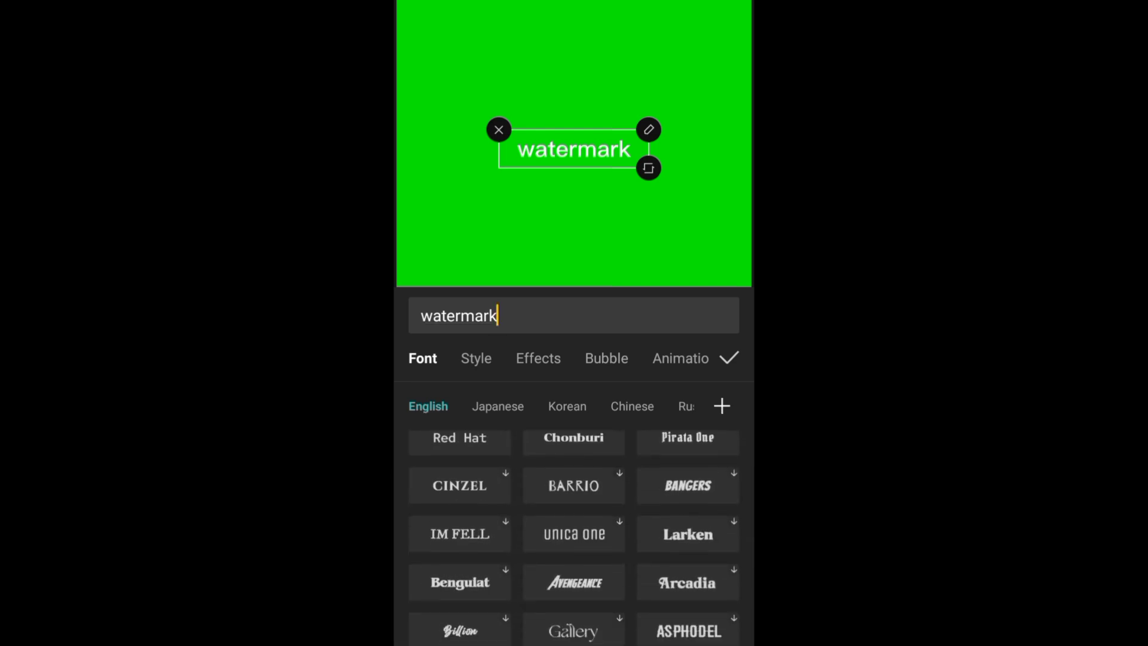
Step: Apply the Avengeance font to the watermark text and confirm
{"action": "left_click", "coordinate": [573, 543]}
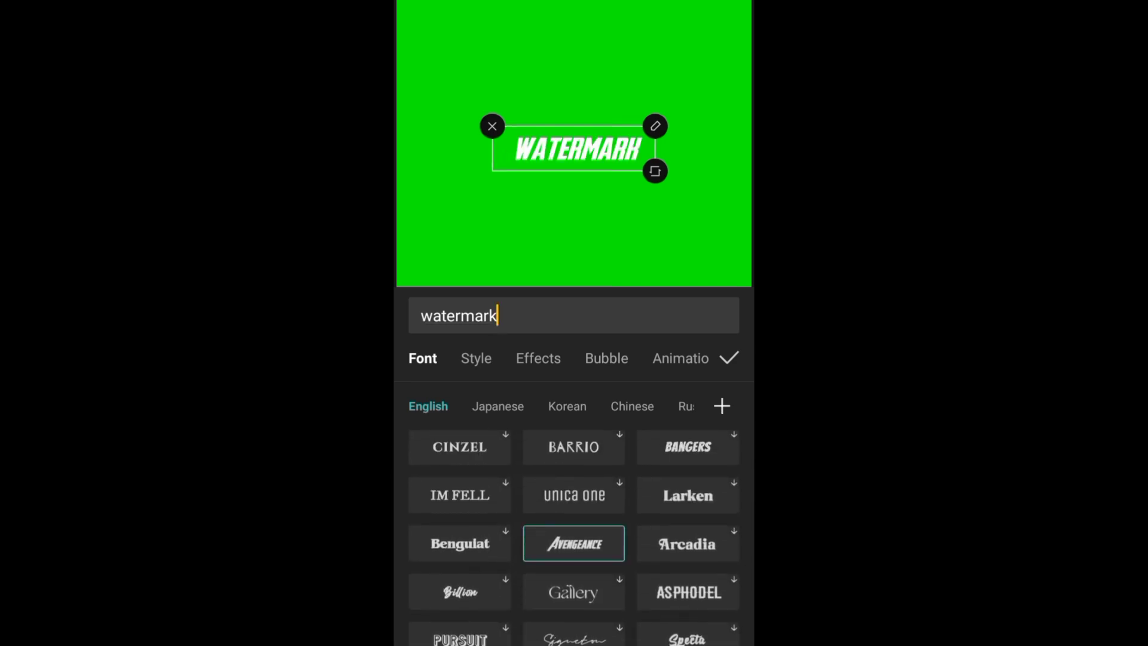
{"action": "left_click", "coordinate": [727, 357]}
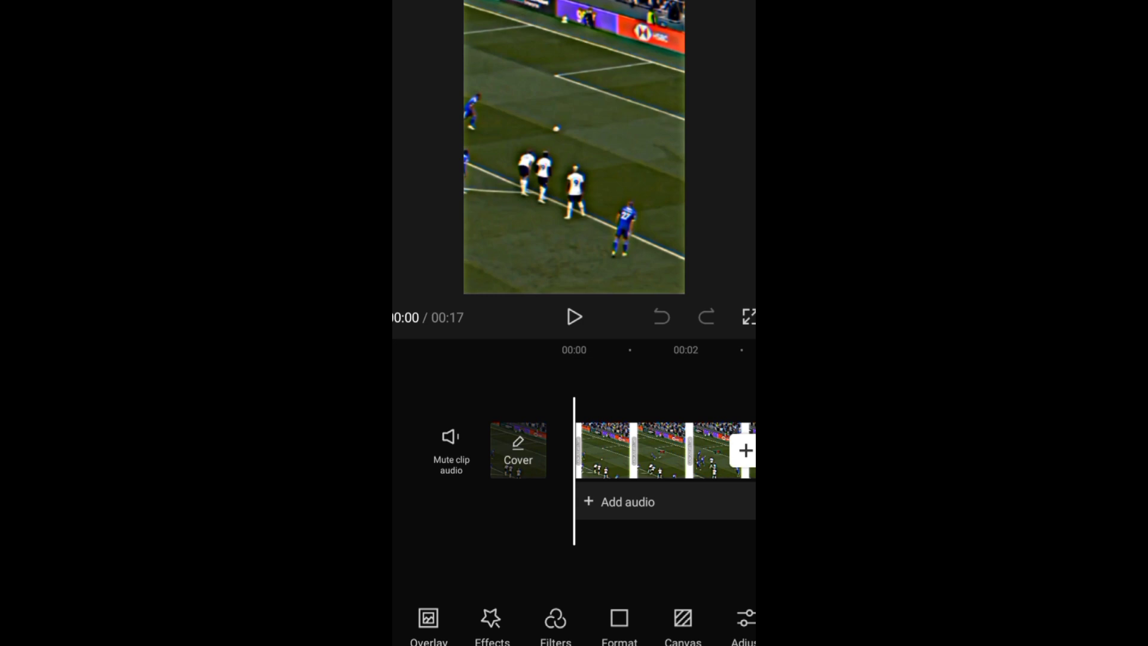
Step: Add the green-screen screenshot as an overlay and begin cropping it
{"action": "left_click", "coordinate": [428, 626]}
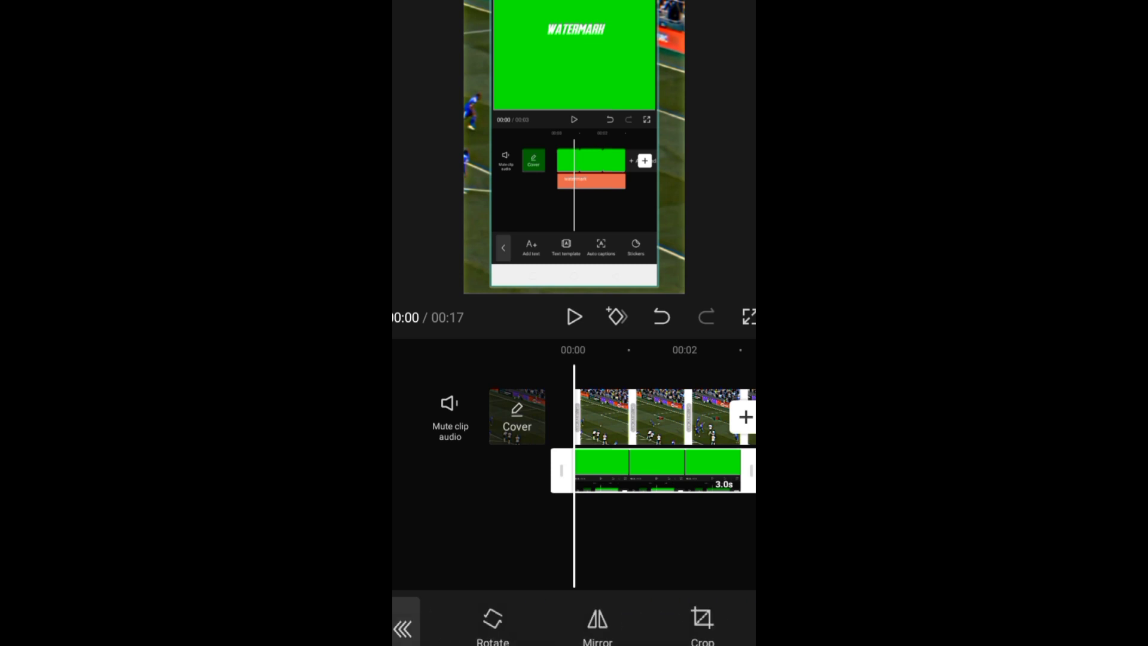
{"action": "left_click", "coordinate": [701, 626]}
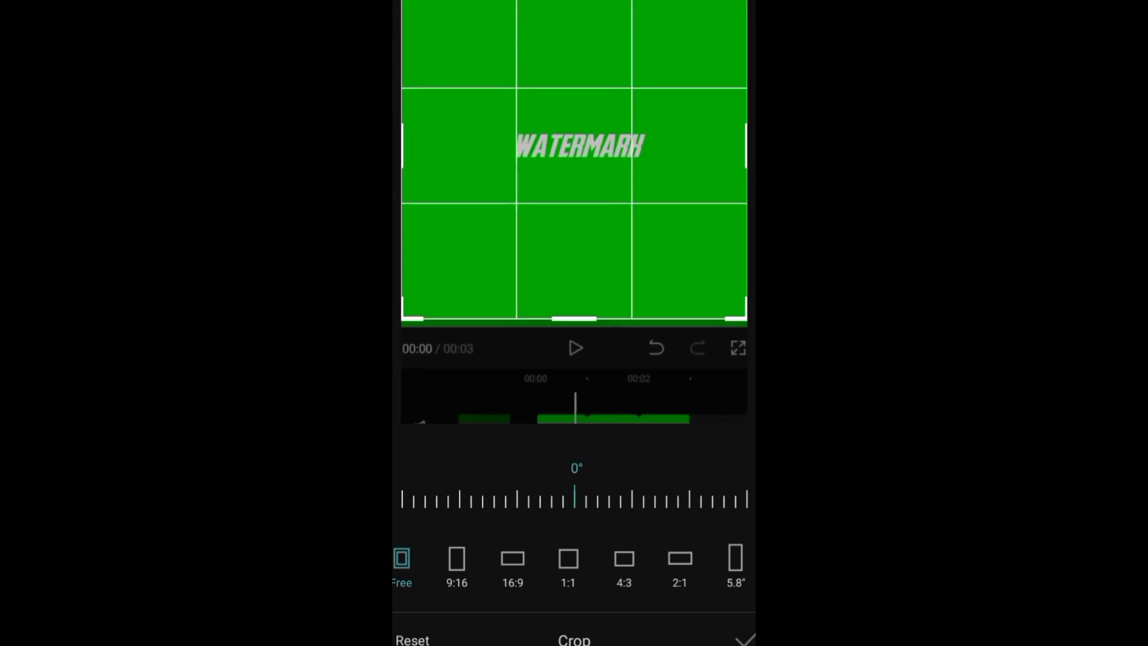
Step: Confirm the crop around the green area of the overlay
{"action": "left_click", "coordinate": [744, 638]}
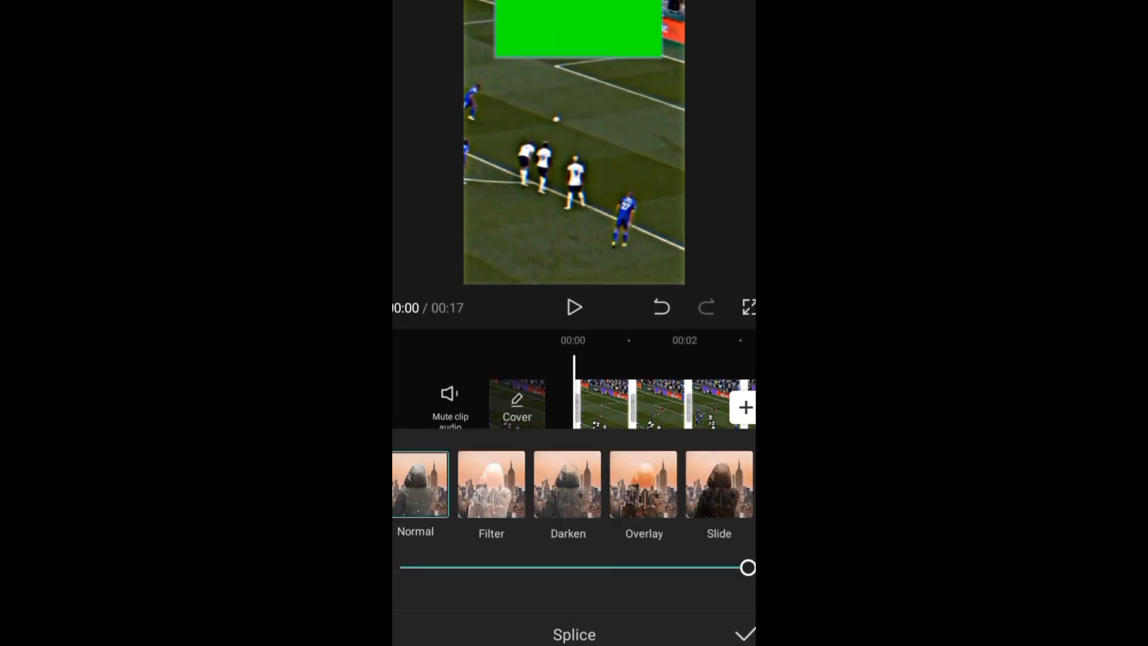
Step: Key out the overlay's green background with Chroma key
{"action": "left_click", "coordinate": [642, 483]}
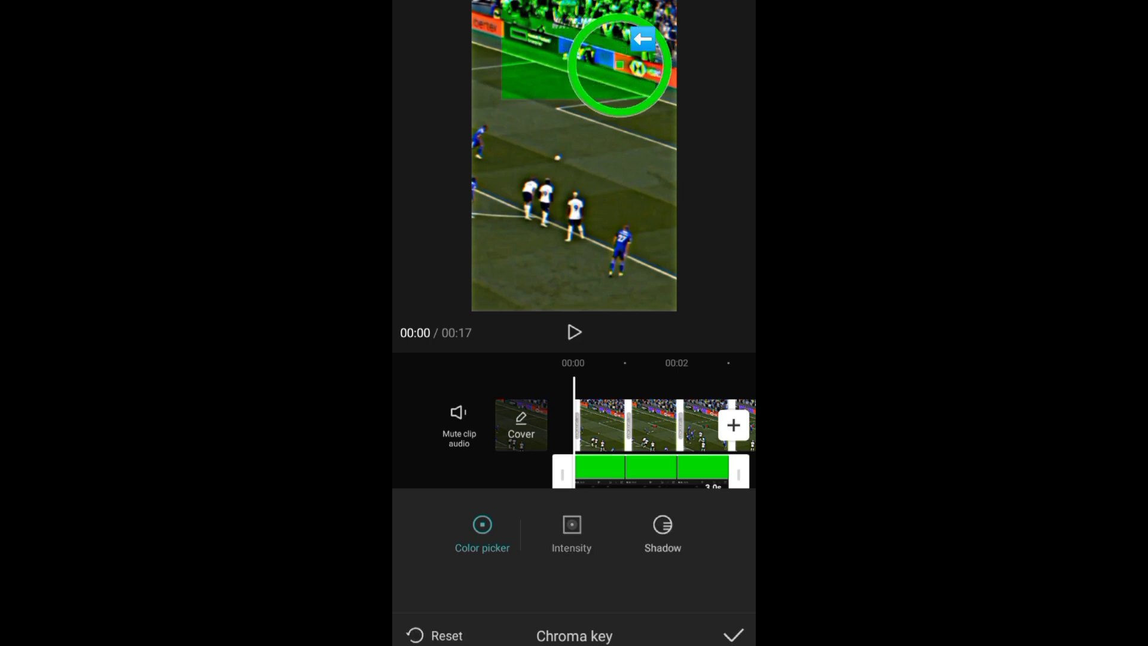
{"action": "left_click", "coordinate": [571, 532]}
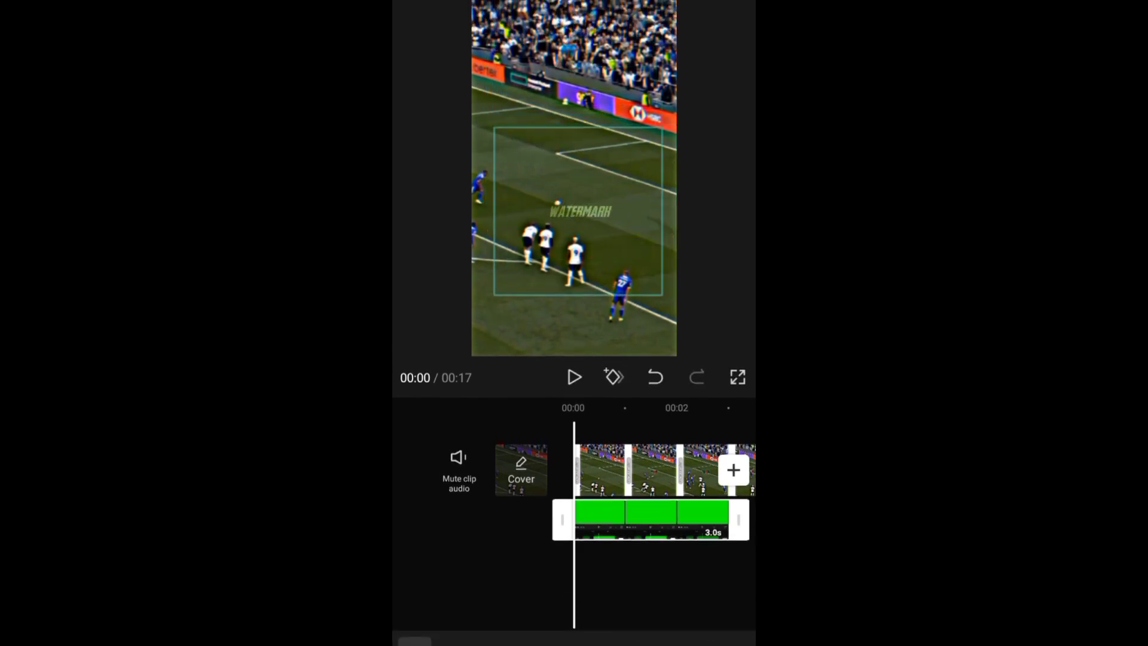
Step: Drag the watermark down near the bottom of the frame
{"action": "left_click_drag", "start_coordinate": [580, 212], "coordinate": [573, 300]}
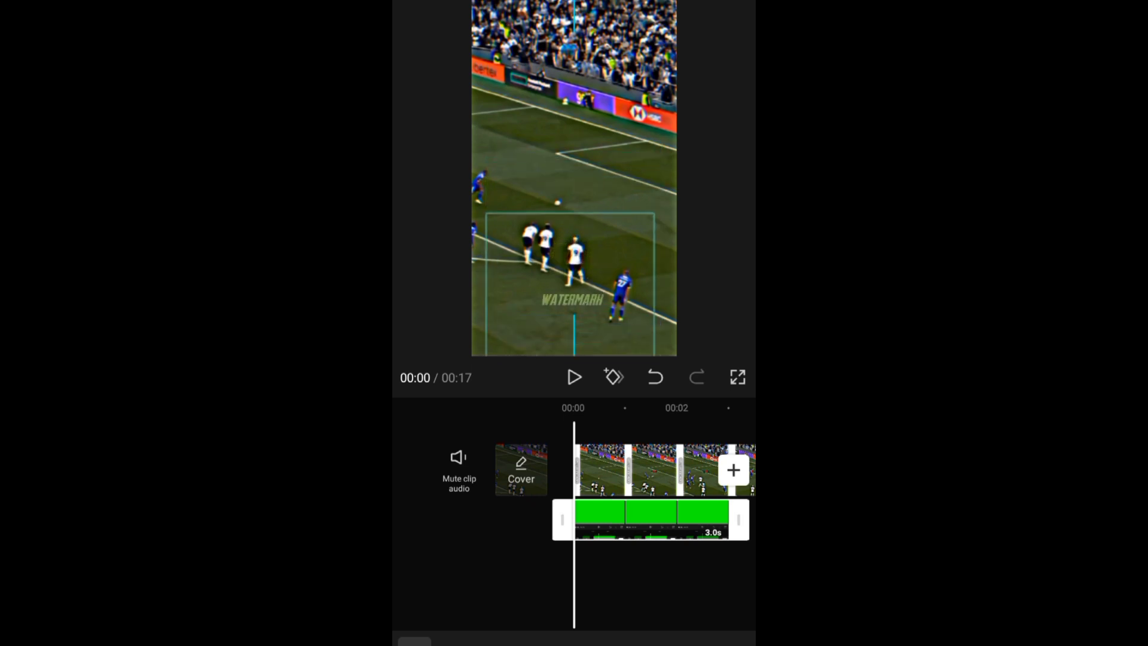
Step: Finish positioning the watermark overlay and play the video from the start
{"action": "left_click", "coordinate": [574, 377]}
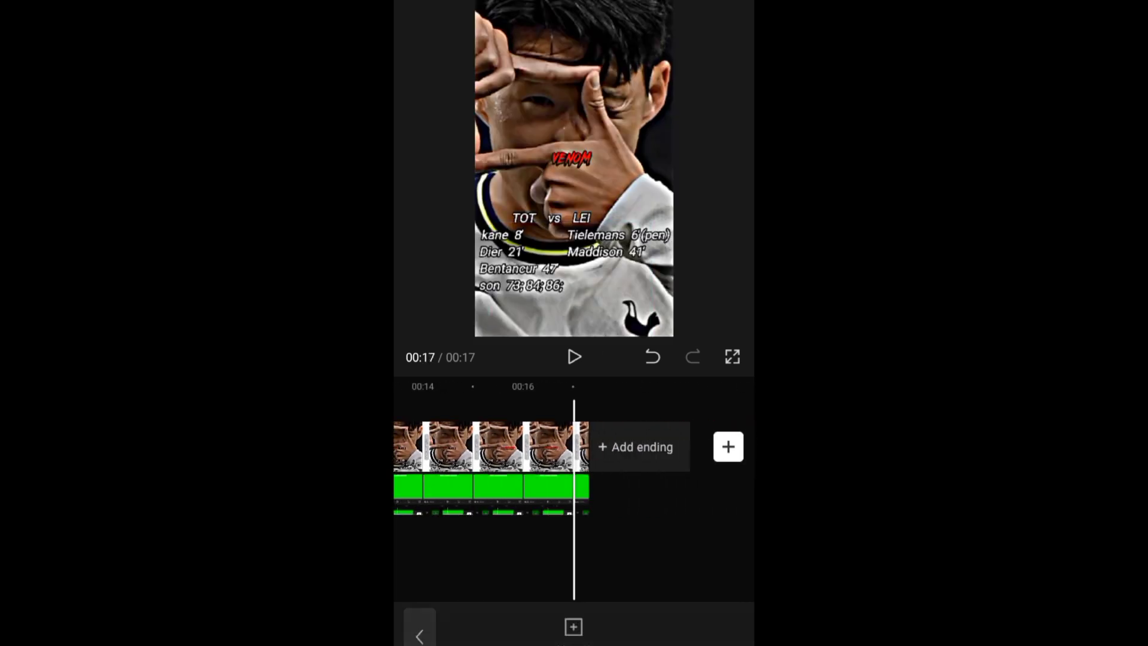
{"action": "left_click", "coordinate": [574, 357]}
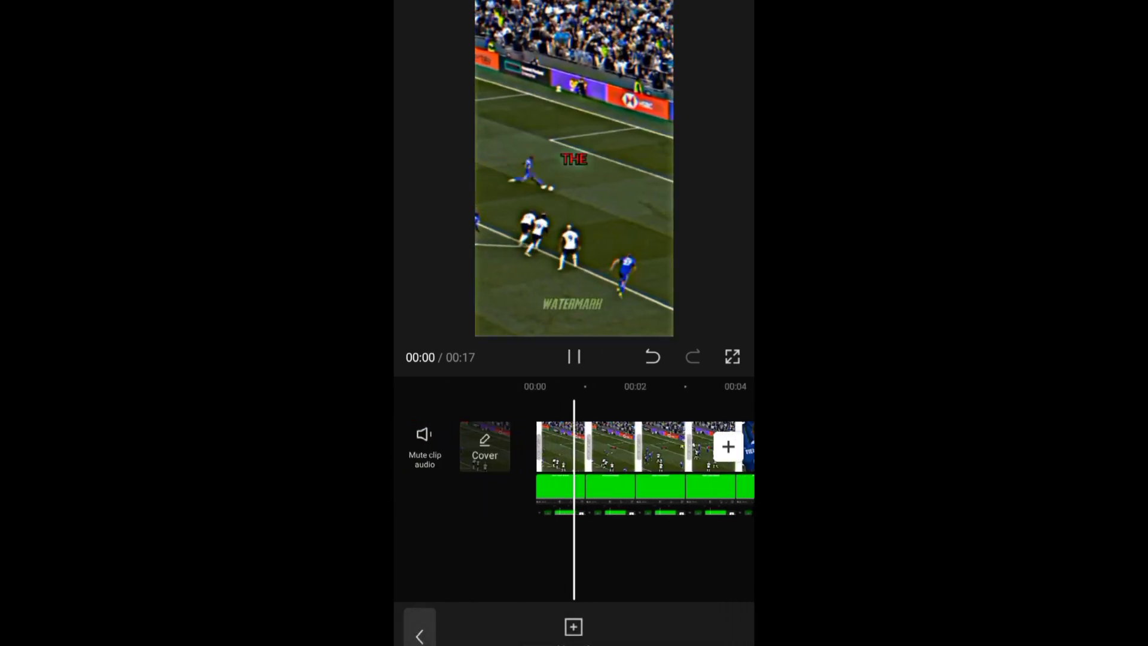